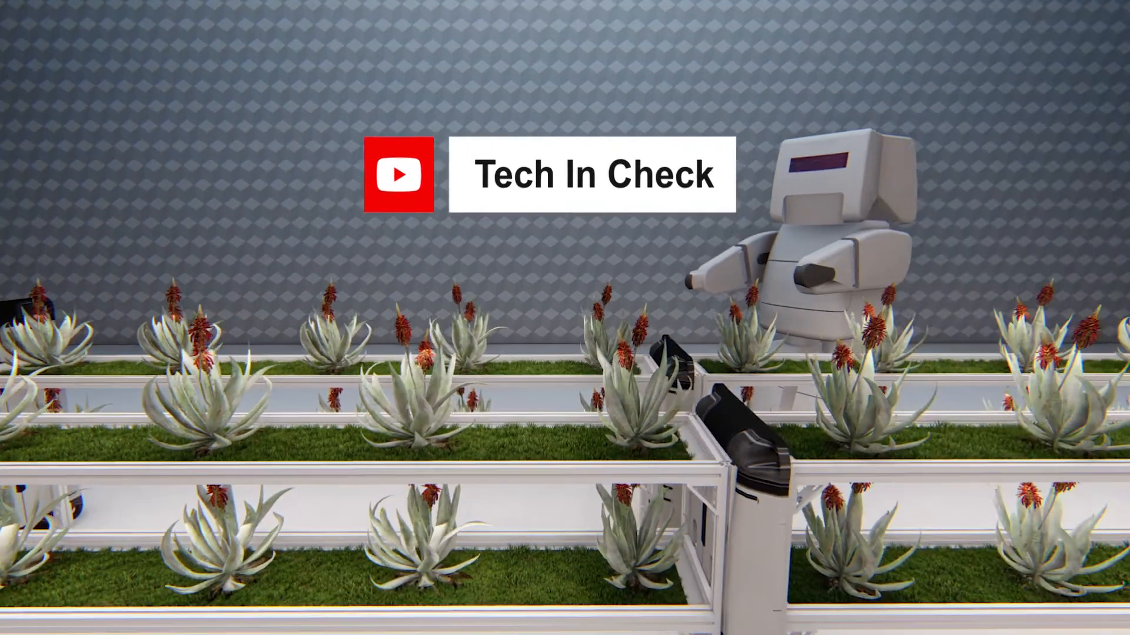
- Play the outro past the Tech In Check banner to the SUBSCRIBED button overlay
{"action": "left_click", "coordinate": [513, 533]}
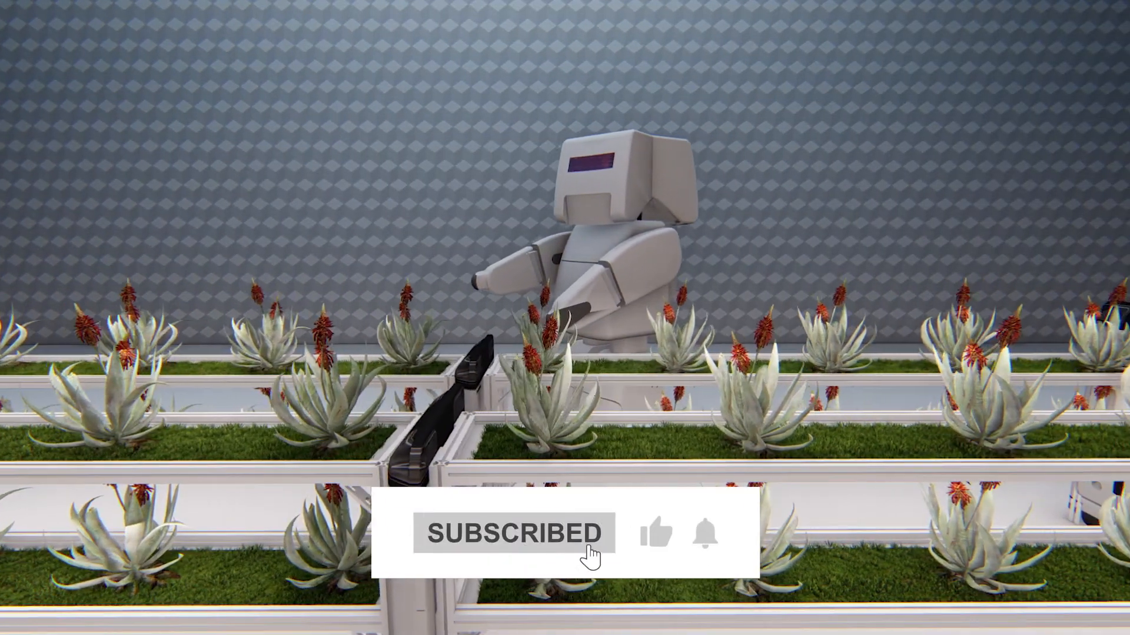